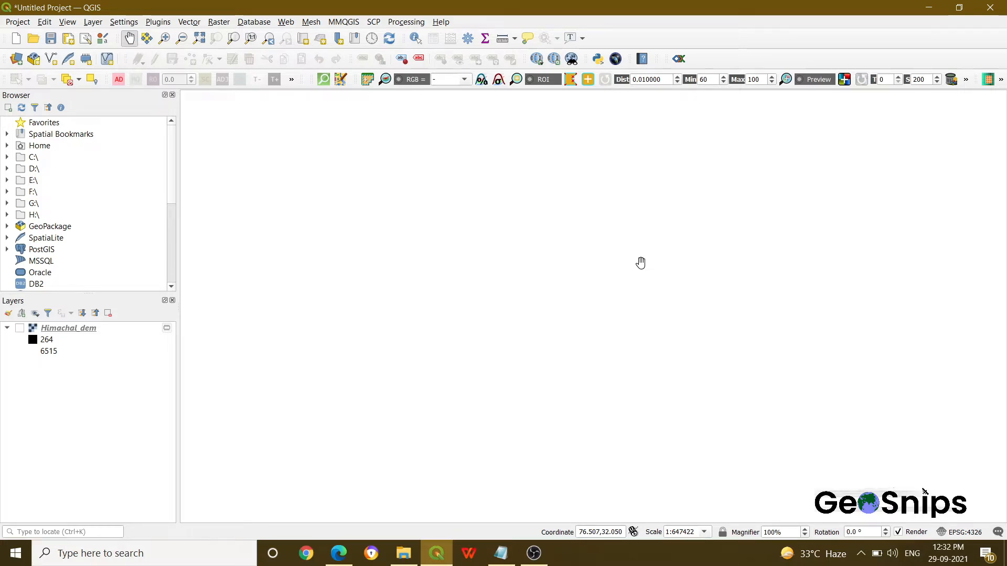
- Make the Himachal_dem raster visible and centre it in the map view
{"action": "left_click", "coordinate": [18, 328]}
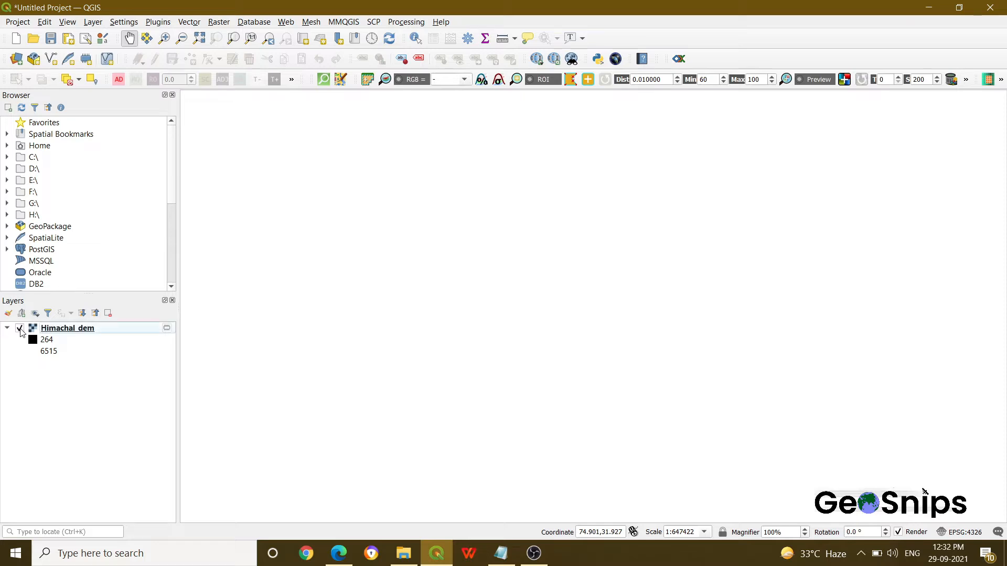
{"action": "left_click", "coordinate": [19, 329]}
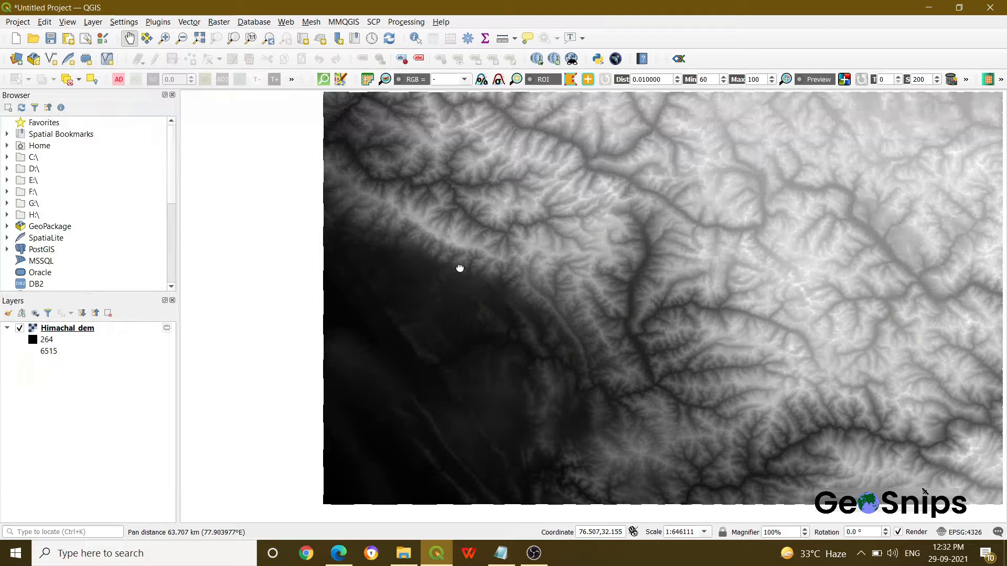
{"action": "left_click_drag", "start_coordinate": [460, 268], "coordinate": [389, 265]}
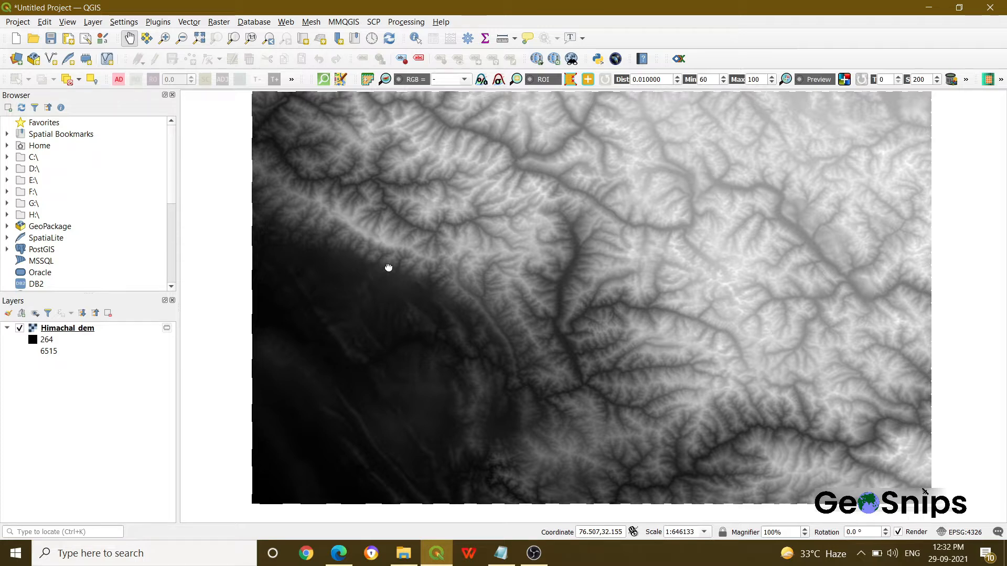
{"action": "left_click_drag", "start_coordinate": [388, 268], "coordinate": [342, 118]}
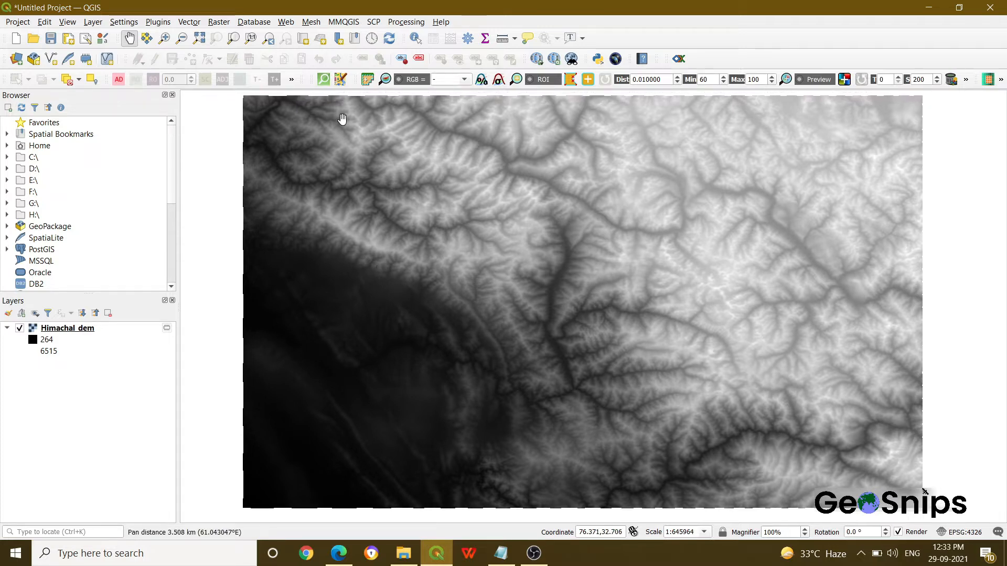
- Run Raster > Analysis > Hillshade on Himachal_dem with default azimuth and altitude, adding the Hillshade layer
{"action": "left_click", "coordinate": [218, 21]}
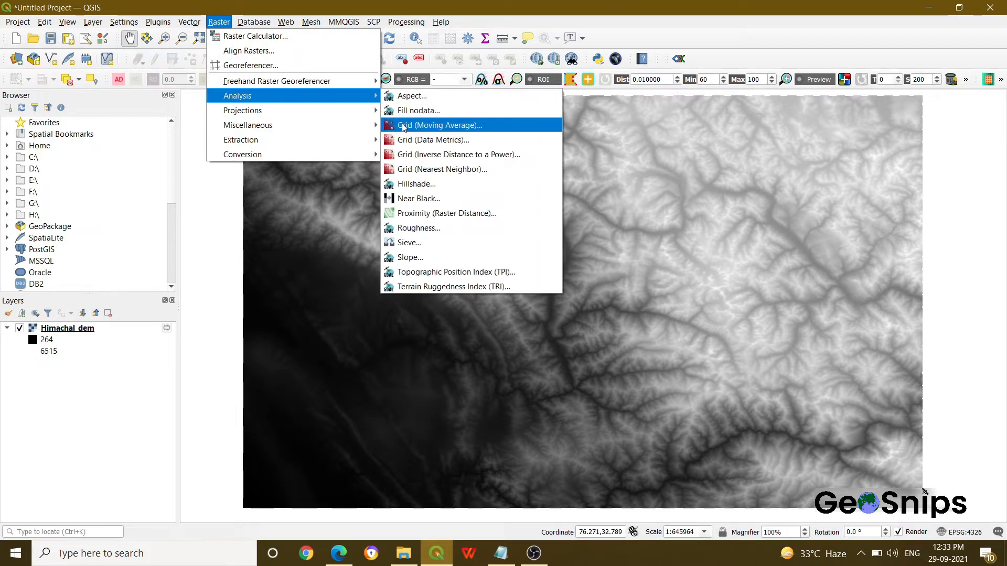
{"action": "left_click", "coordinate": [417, 184]}
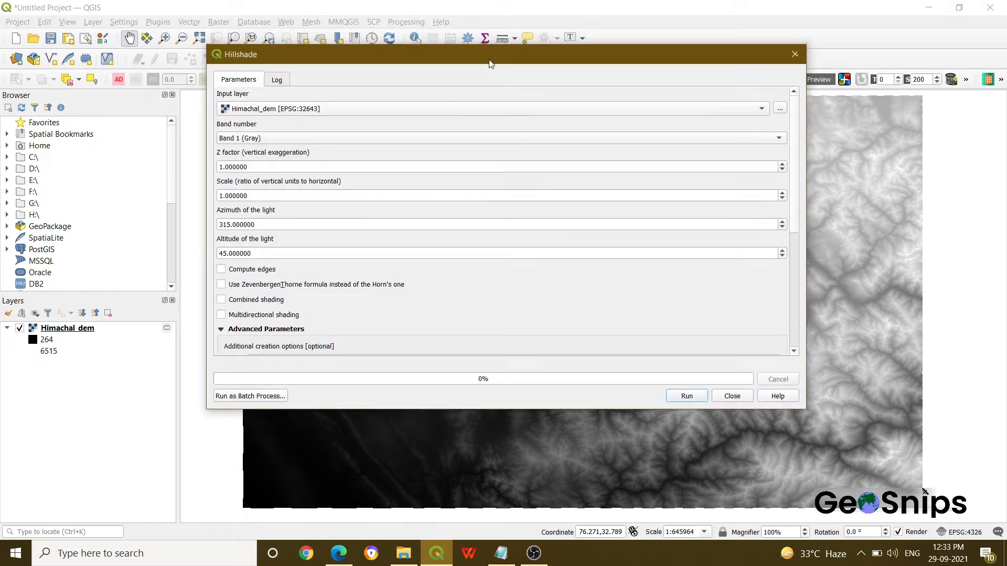
{"action": "mouse_move", "coordinate": [381, 114]}
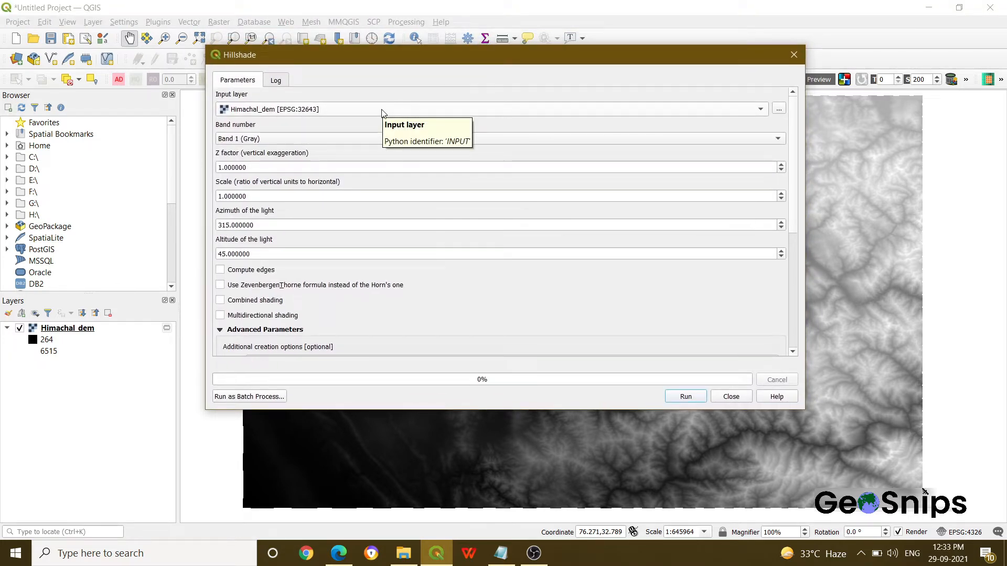
{"action": "mouse_move", "coordinate": [304, 135]}
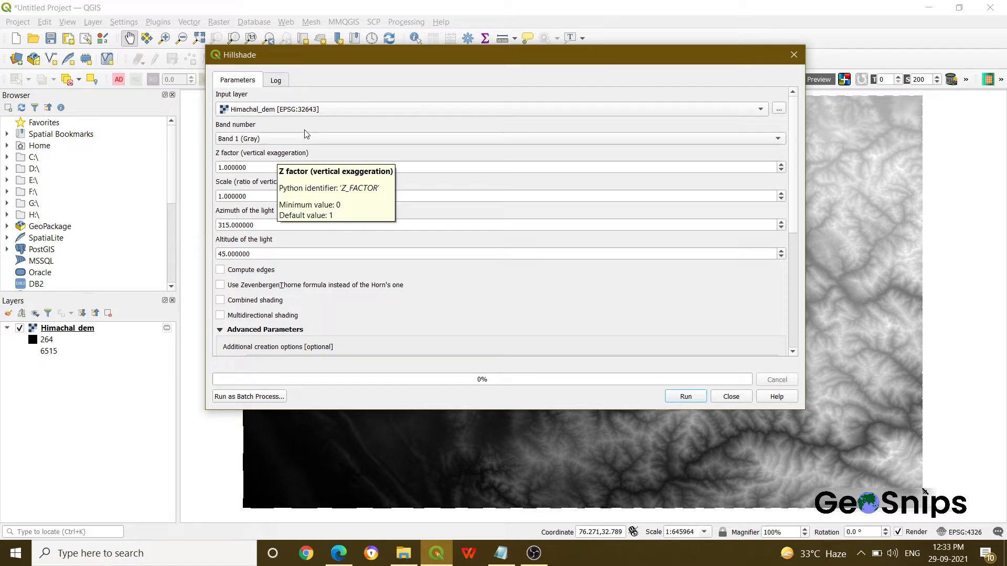
{"action": "mouse_move", "coordinate": [249, 144]}
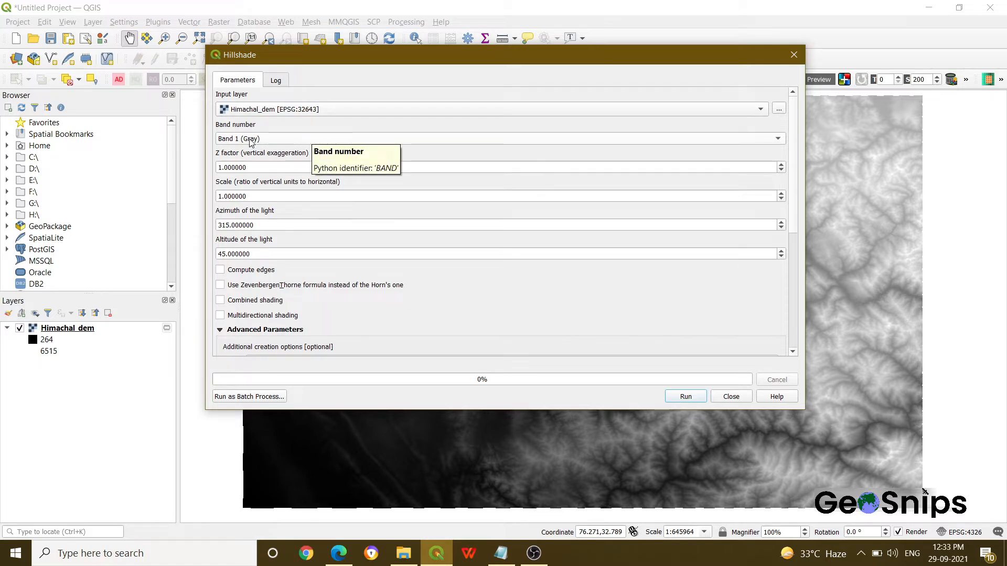
{"action": "mouse_move", "coordinate": [267, 162]}
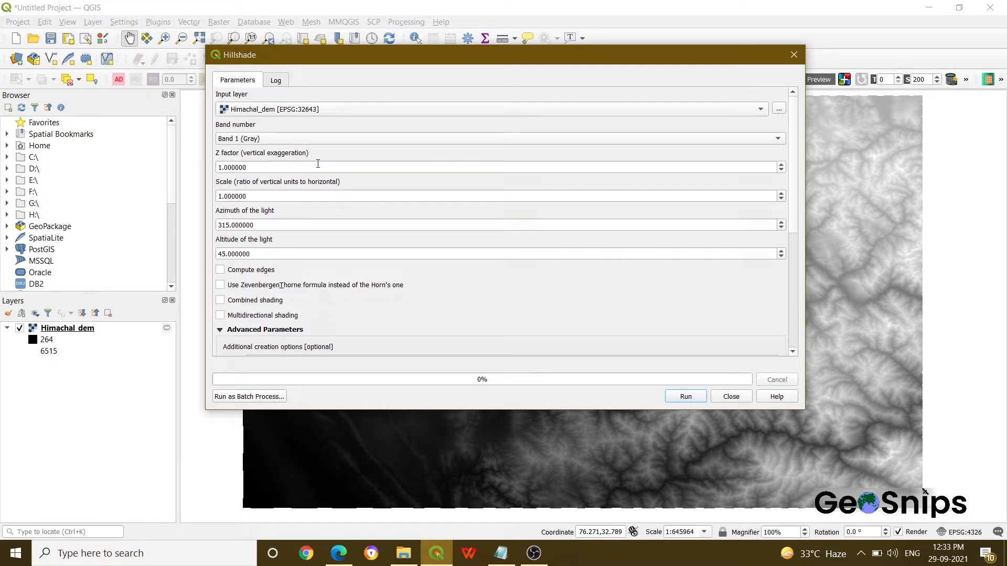
{"action": "mouse_move", "coordinate": [691, 367]}
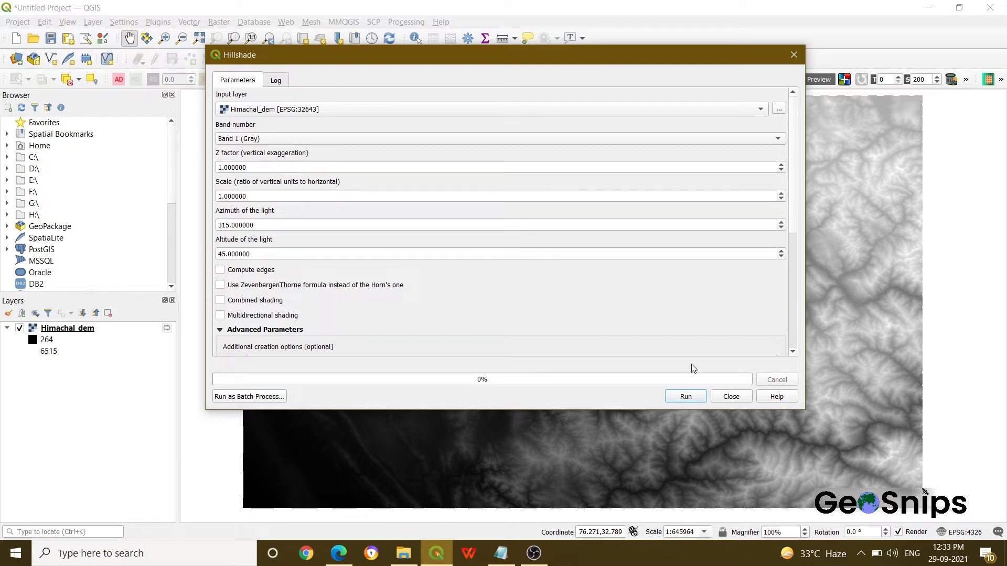
{"action": "mouse_move", "coordinate": [700, 379]}
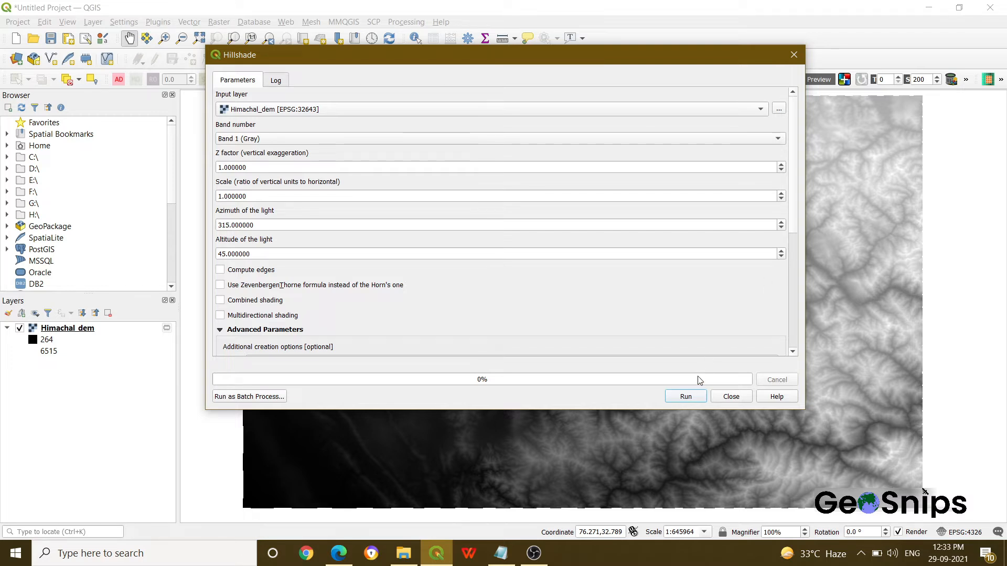
{"action": "left_click", "coordinate": [686, 396]}
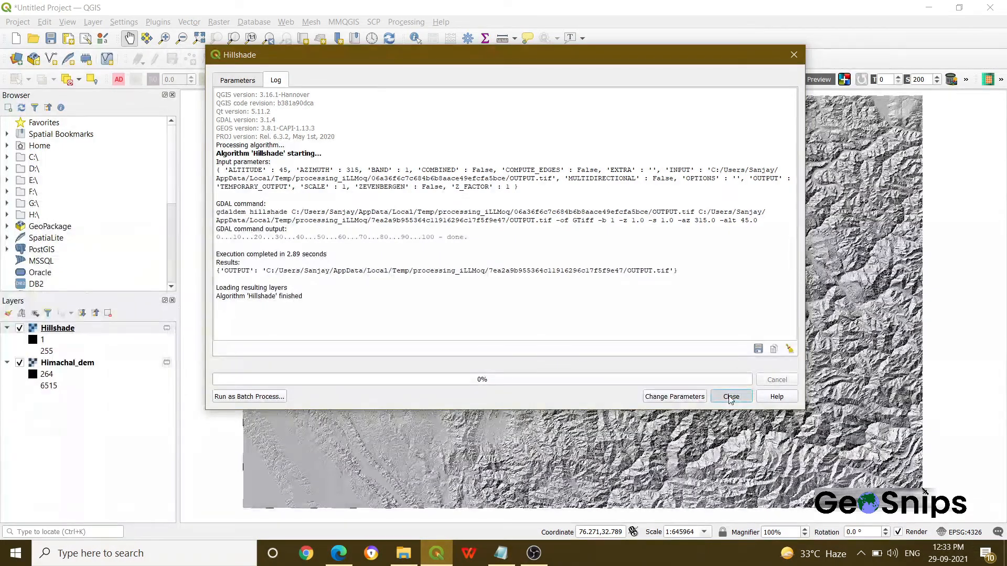
{"action": "left_click", "coordinate": [731, 397]}
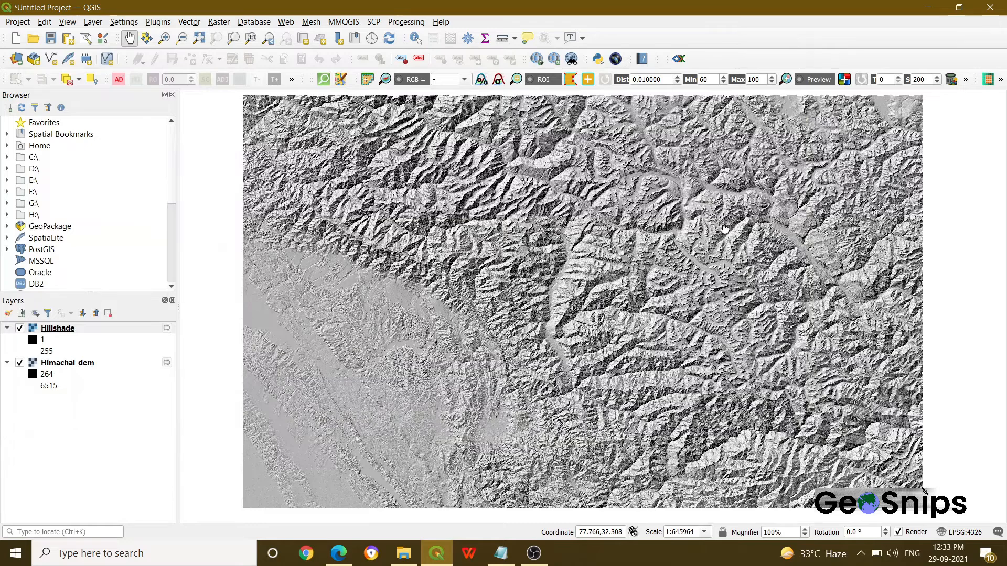
{"action": "left_click_drag", "start_coordinate": [724, 228], "coordinate": [719, 231]}
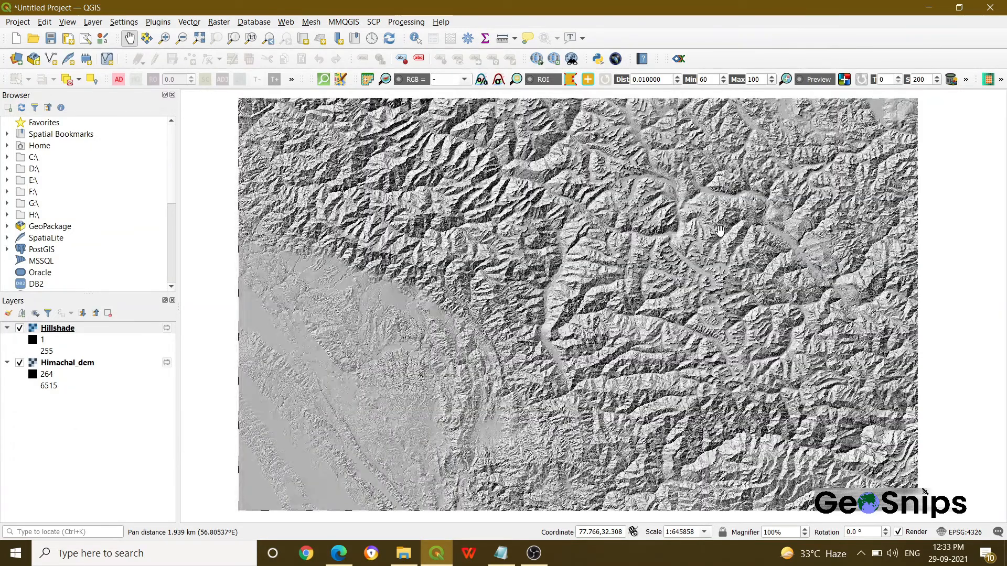
{"action": "left_click_drag", "start_coordinate": [720, 230], "coordinate": [364, 436]}
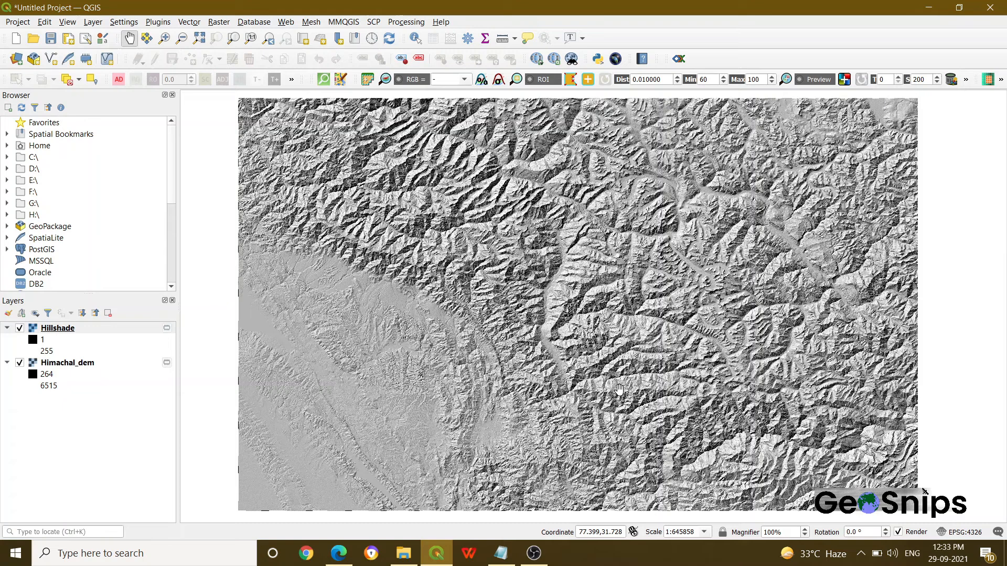
{"action": "left_click_drag", "start_coordinate": [618, 388], "coordinate": [396, 408]}
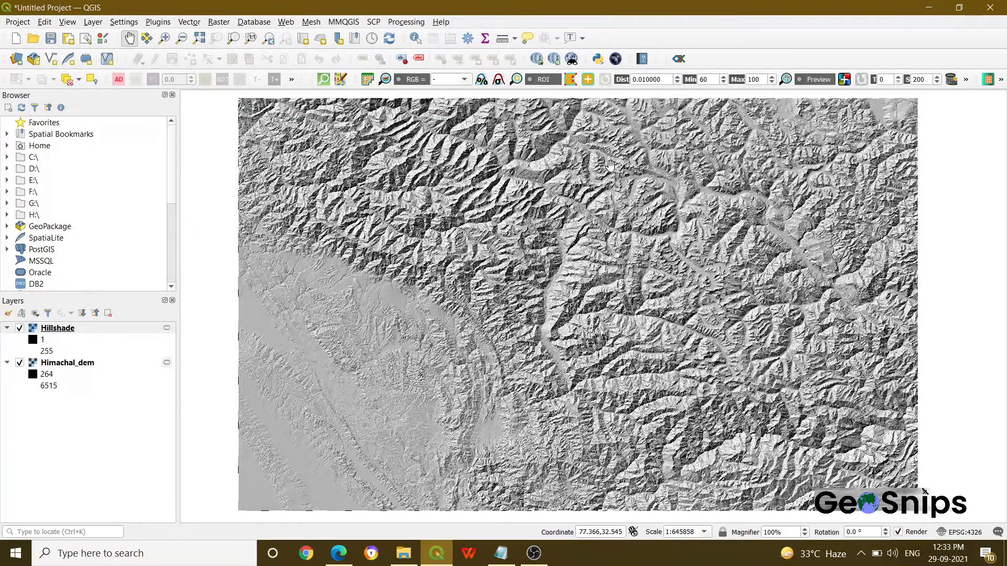
{"action": "left_click_drag", "start_coordinate": [611, 164], "coordinate": [472, 185]}
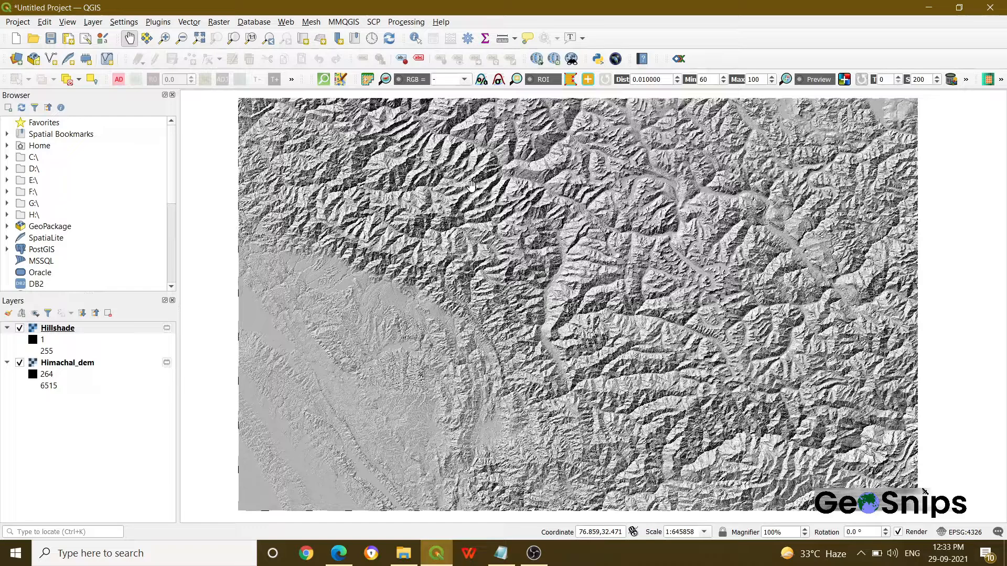